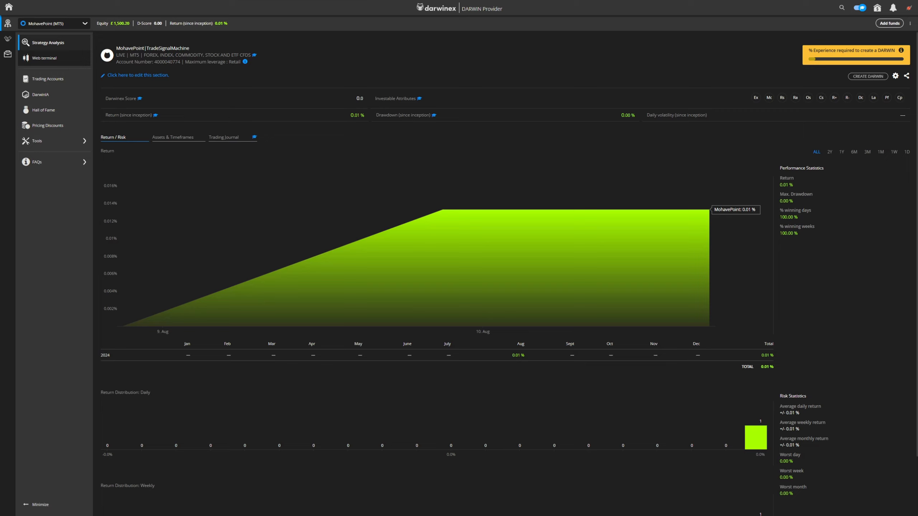
{"action": "mouse_move", "coordinate": [398, 270]}
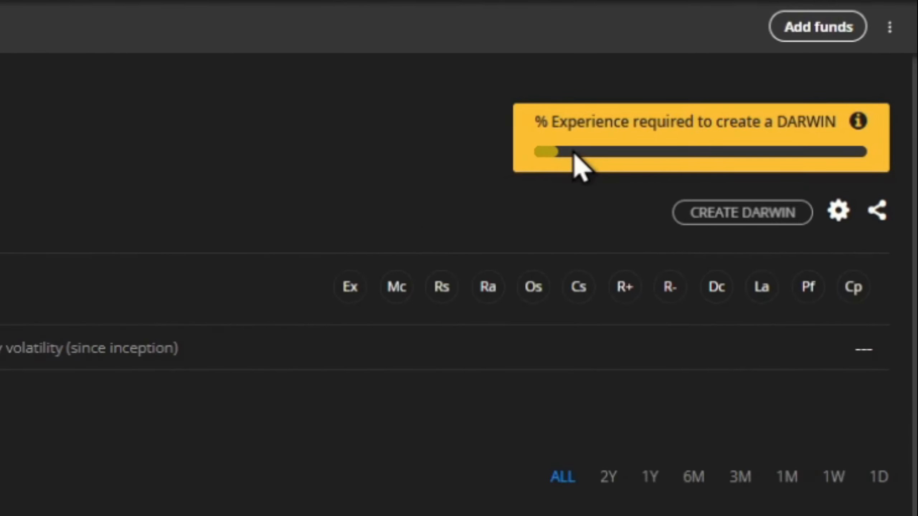
{"action": "mouse_move", "coordinate": [858, 121]}
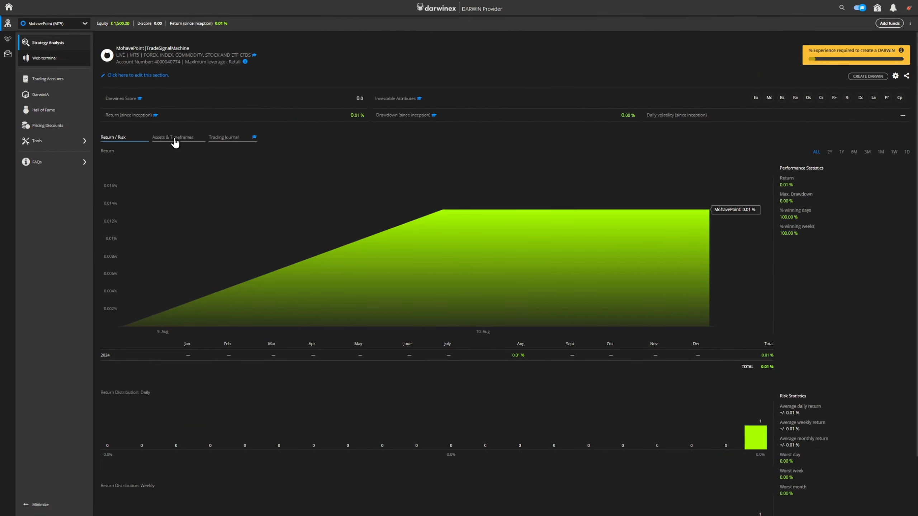
- Review the strategy's Assets & Timeframes breakdown and Trading Journal, then switch tabs again
{"action": "left_click", "coordinate": [173, 137]}
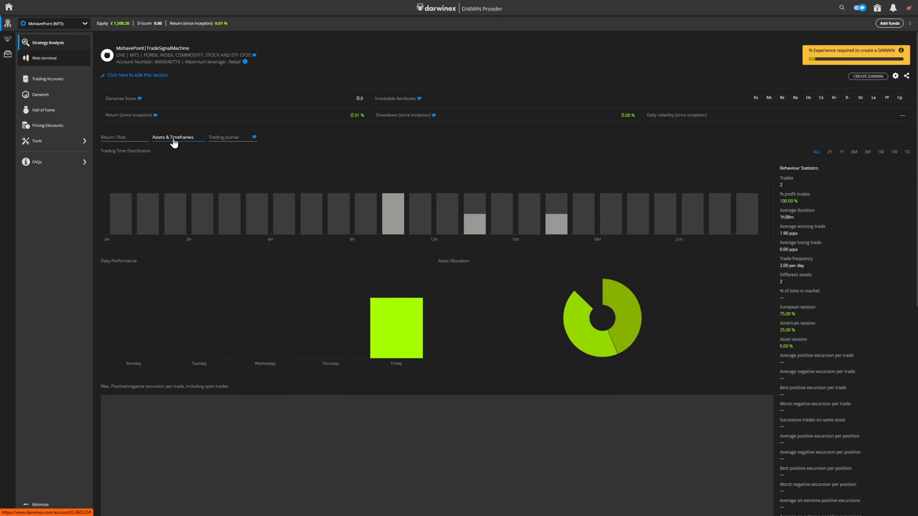
{"action": "left_click", "coordinate": [222, 137]}
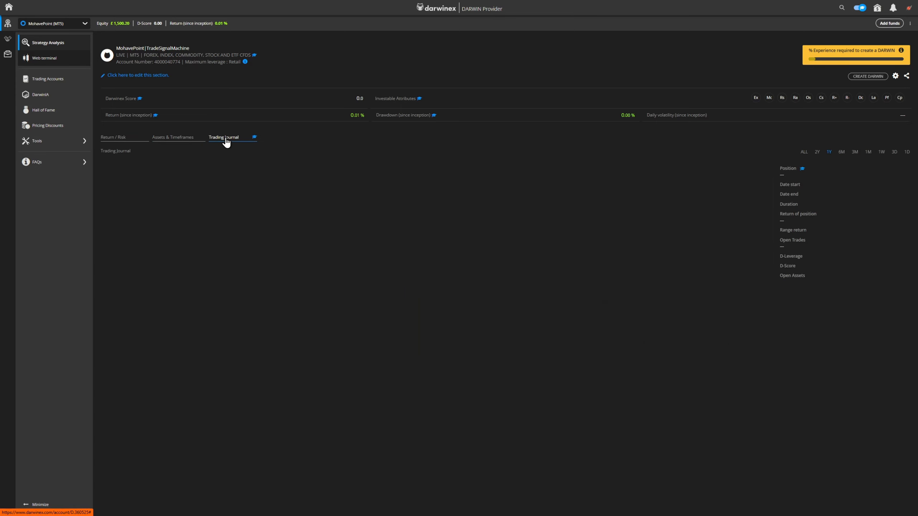
{"action": "left_click", "coordinate": [115, 137]}
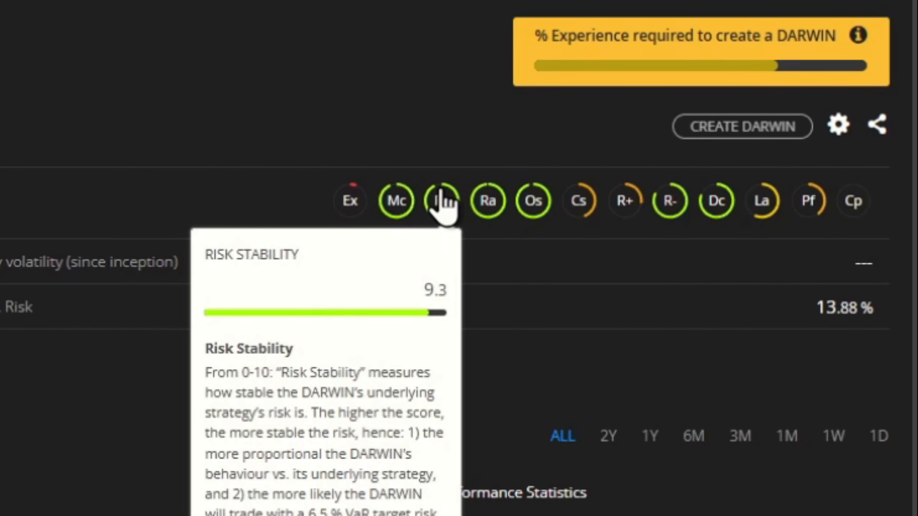
{"action": "mouse_move", "coordinate": [808, 201]}
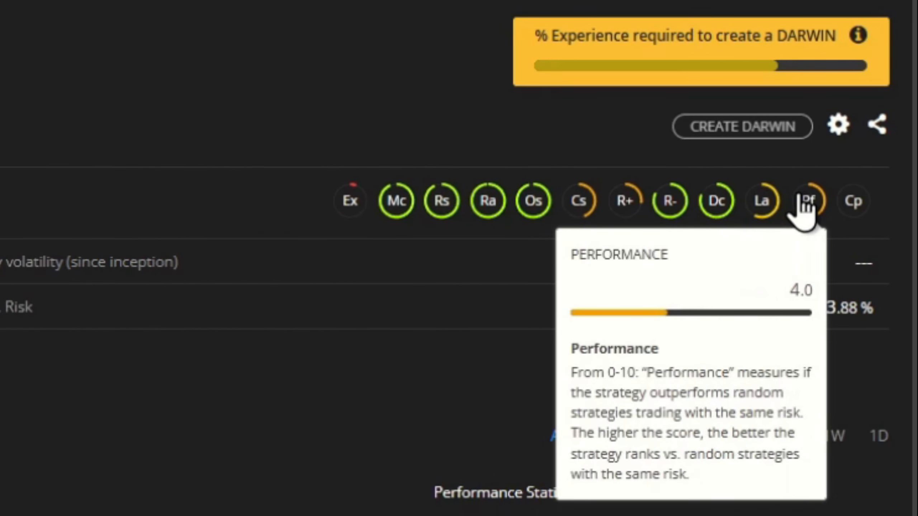
{"action": "mouse_move", "coordinate": [397, 201]}
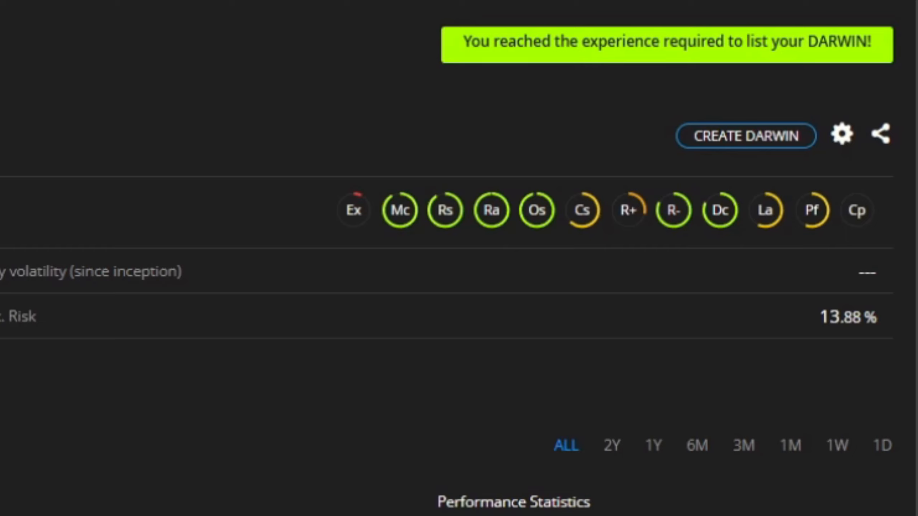
{"action": "mouse_move", "coordinate": [535, 149]}
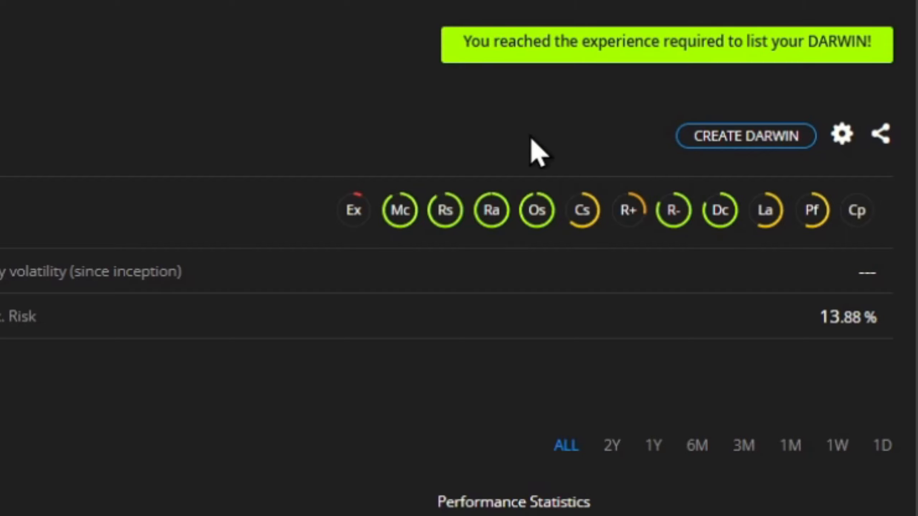
- Begin creating a DARWIN and filter tickers to those starting with C
{"action": "left_click", "coordinate": [745, 135]}
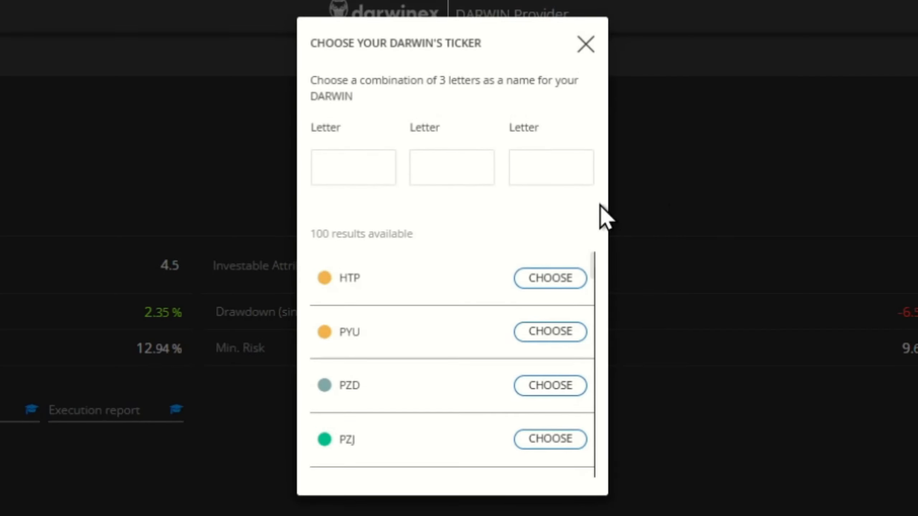
{"action": "scroll", "scroll_direction": "down", "scroll_amount": 3}
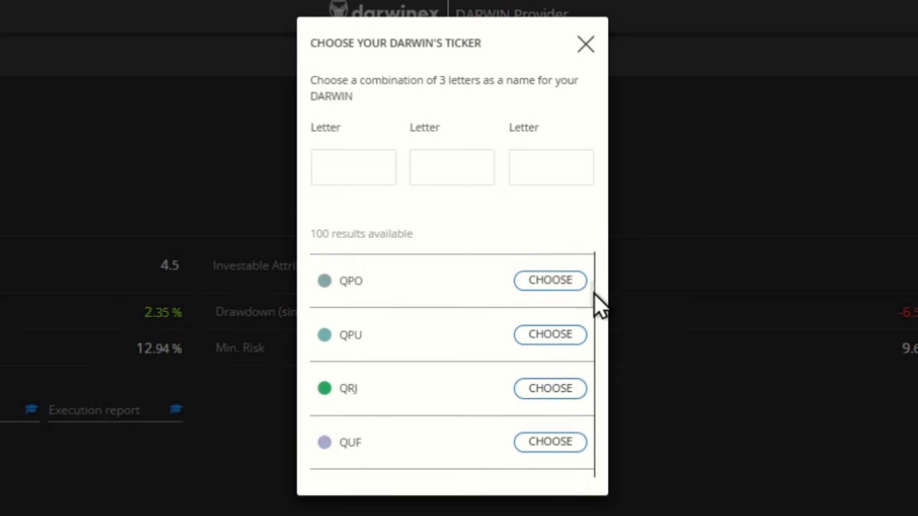
{"action": "scroll", "scroll_direction": "down", "scroll_amount": 3}
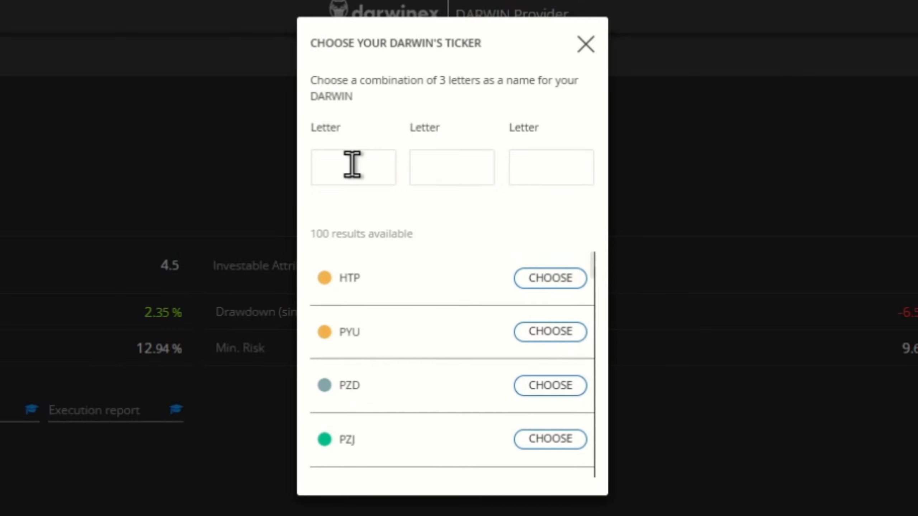
{"action": "type", "text": "c"}
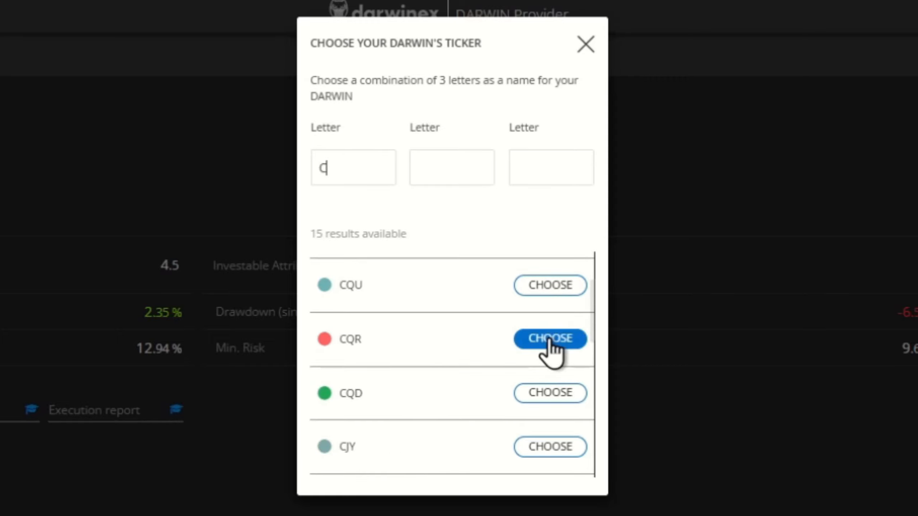
- Choose ticker CQR, accept the terms and conditions, and confirm scheduling
{"action": "left_click", "coordinate": [548, 339]}
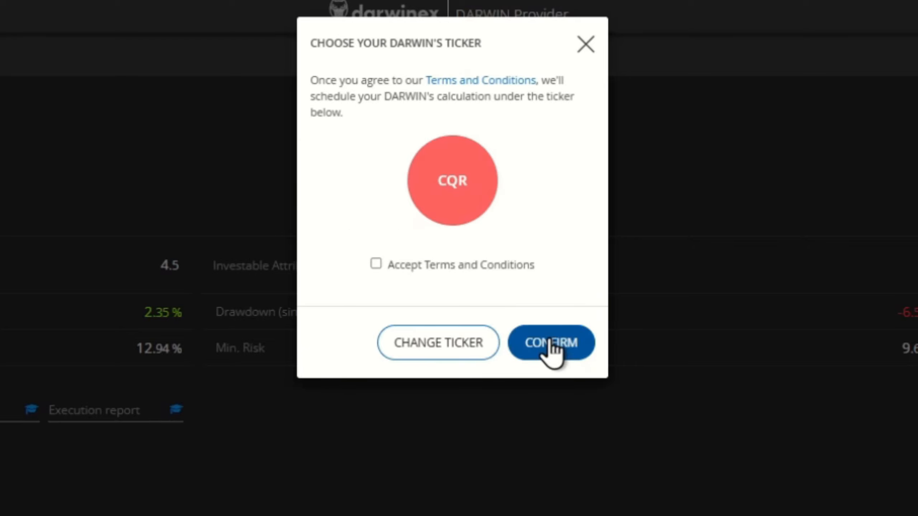
{"action": "mouse_move", "coordinate": [378, 269]}
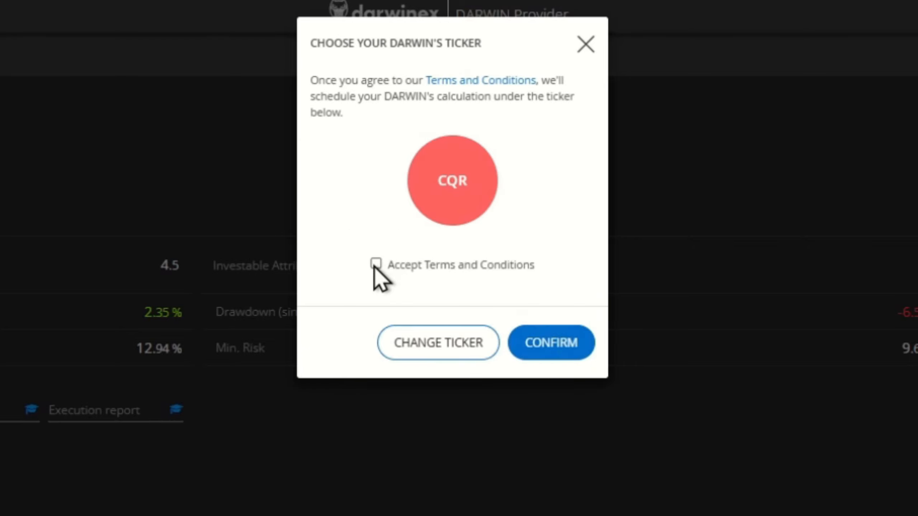
{"action": "left_click", "coordinate": [375, 264]}
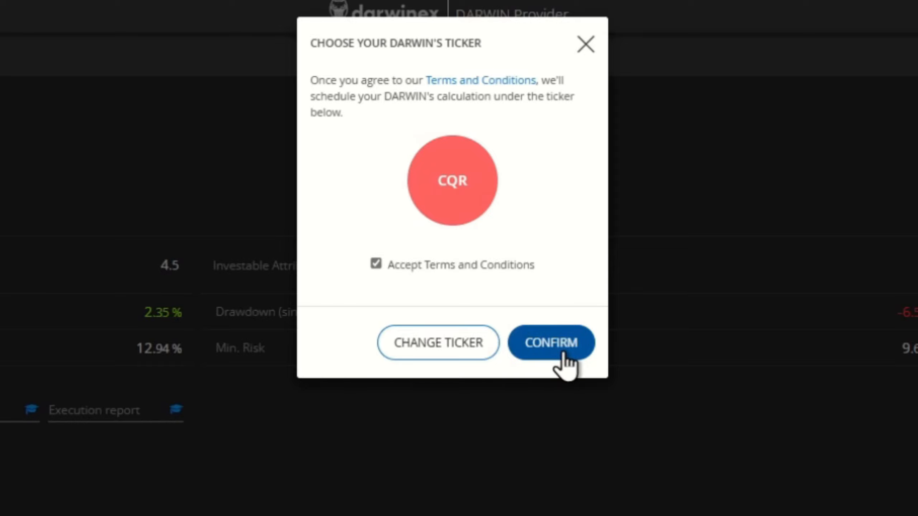
{"action": "left_click", "coordinate": [551, 342]}
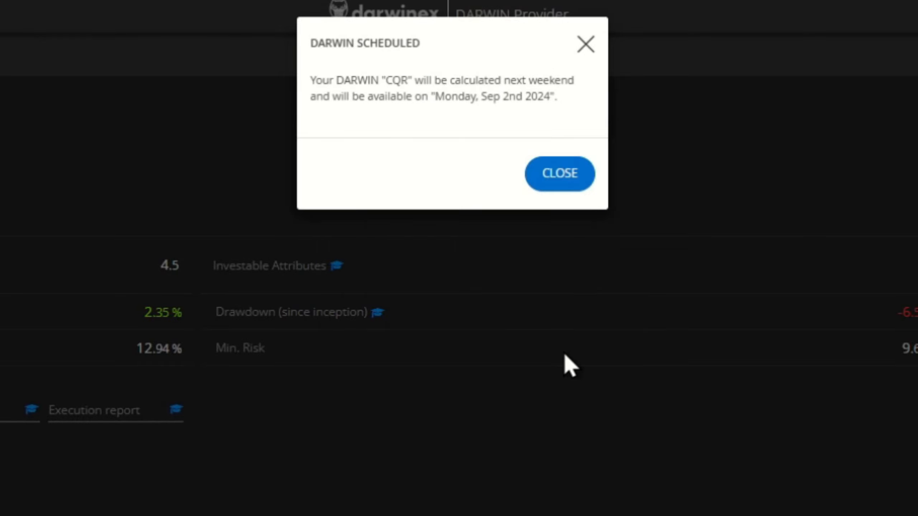
{"action": "mouse_move", "coordinate": [481, 132]}
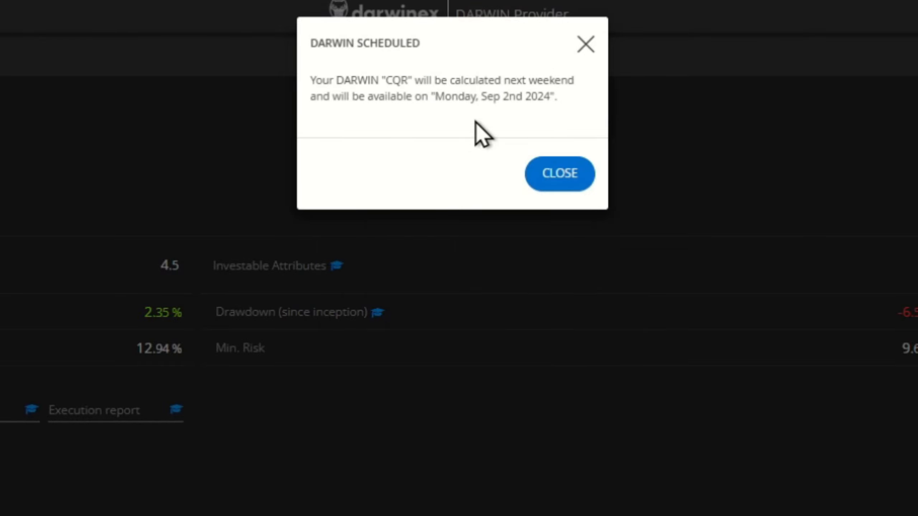
{"action": "mouse_move", "coordinate": [559, 174]}
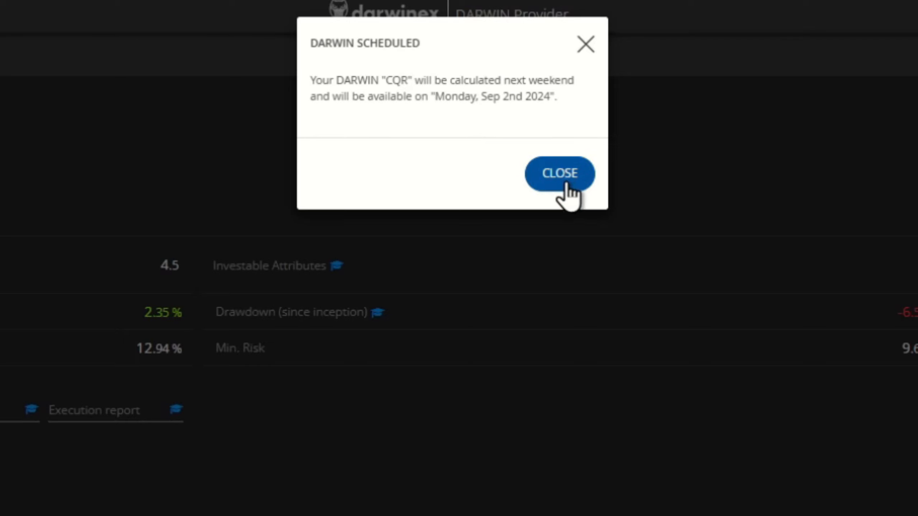
- Close the DARWIN Scheduled notice for CQR
{"action": "left_click", "coordinate": [559, 173]}
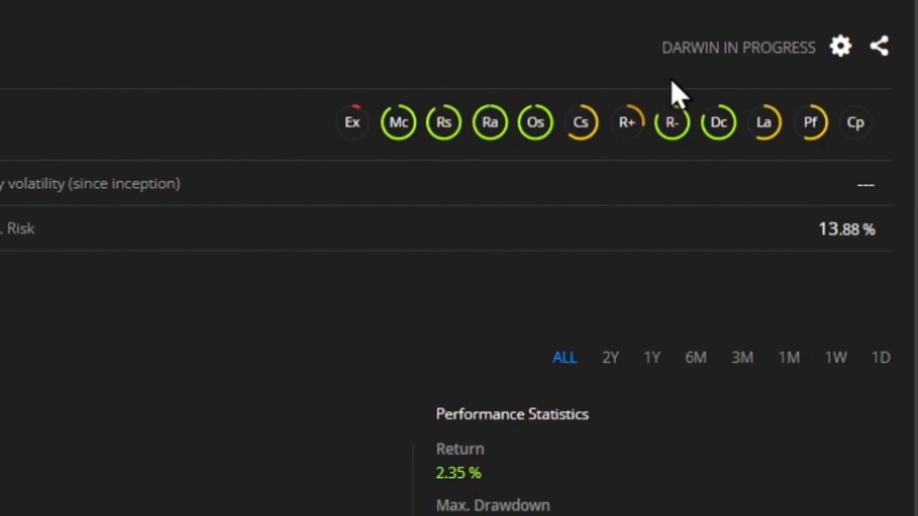
{"action": "mouse_move", "coordinate": [743, 93]}
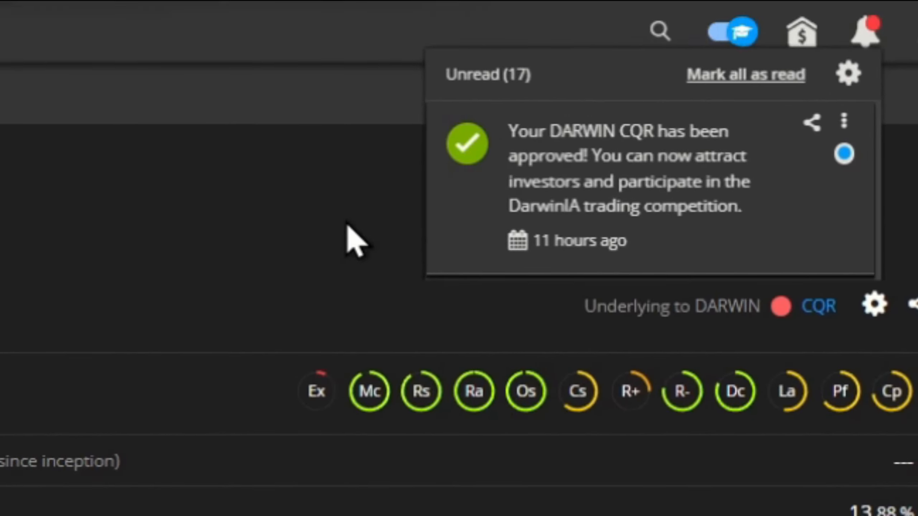
{"action": "mouse_move", "coordinate": [820, 322]}
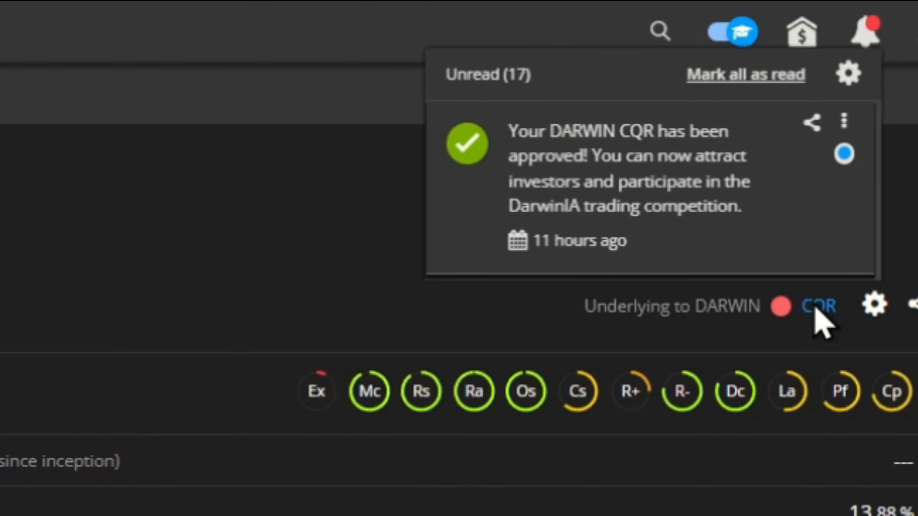